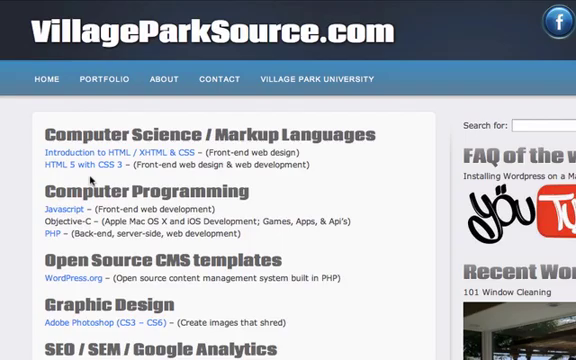
# Step: Scroll down the VillageParkSource page before switching to Safari's Top Sites view
pyautogui.scroll(-3)
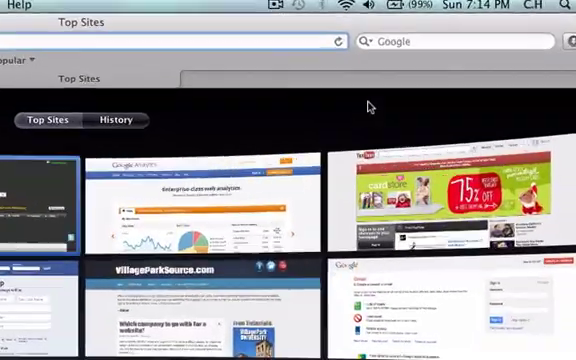
# Step: Search Google for 'wordpress' and download WordPress 3.4.2 from wordpress.org
pyautogui.write('wordpre')
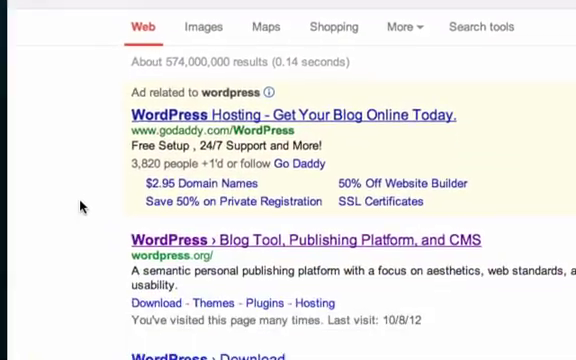
pyautogui.scroll(-3)
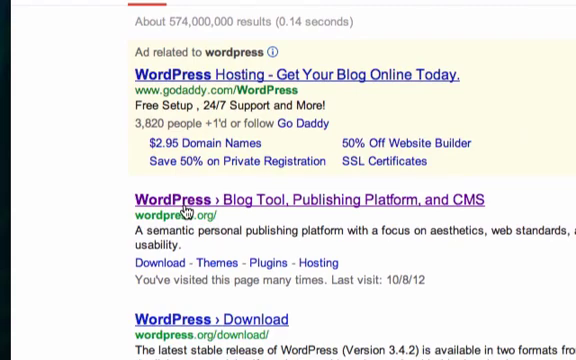
pyautogui.moveTo(186, 206)
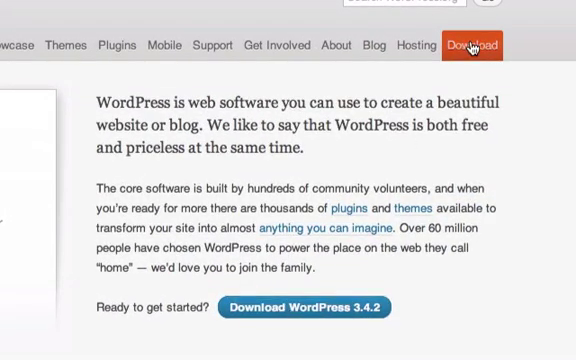
pyautogui.click(471, 45)
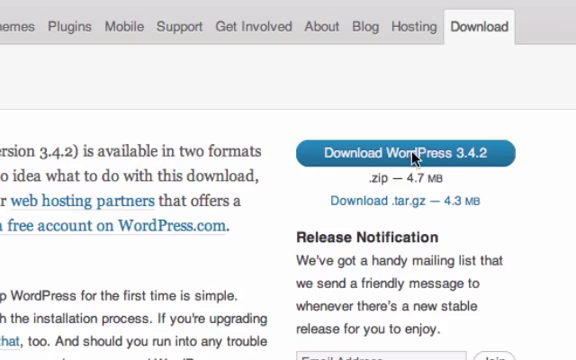
pyautogui.scroll(3)
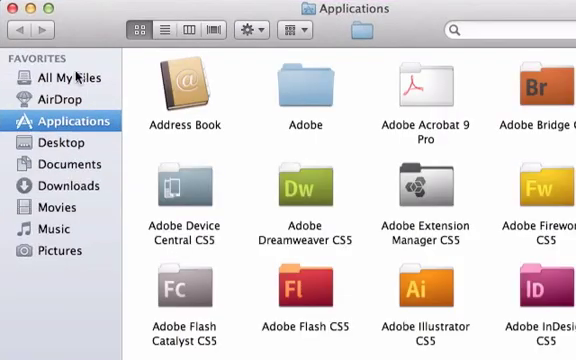
# Step: Create a new Desktop folder in Finder and name it 'villagepark'
pyautogui.click(65, 185)
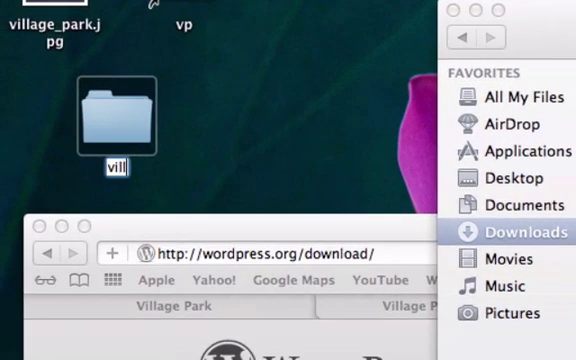
pyautogui.write('page')
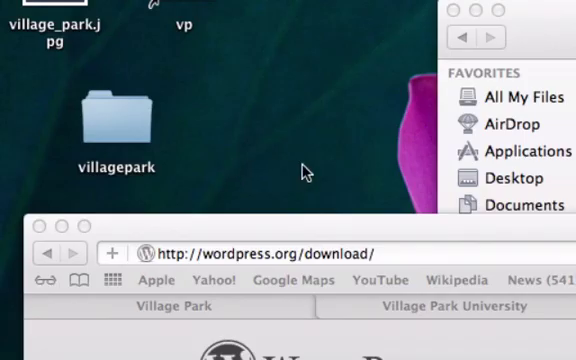
pyautogui.moveTo(472, 228)
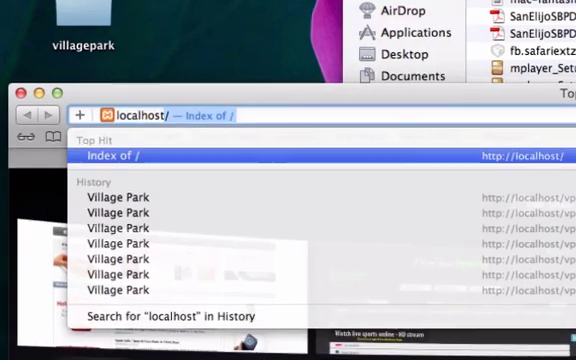
# Step: Open phpMyAdmin from the localhost start page and create the database 'surf'
pyautogui.click(117, 155)
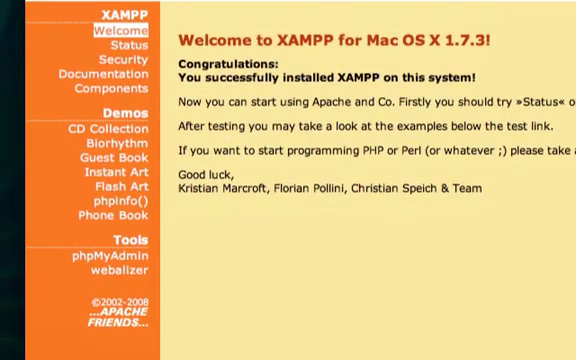
pyautogui.scroll(-3)
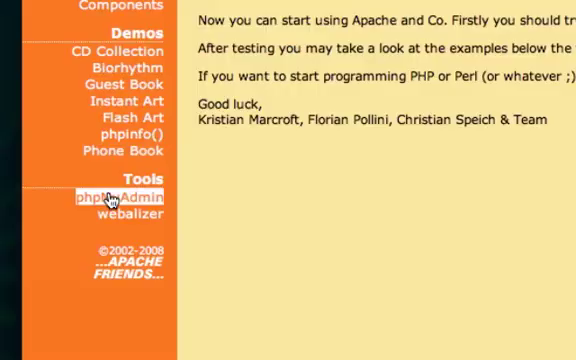
pyautogui.click(115, 197)
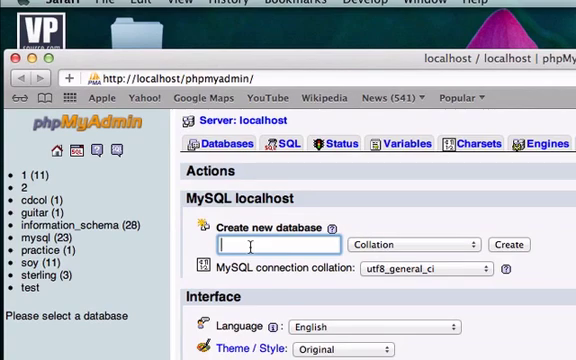
pyautogui.write('surf')
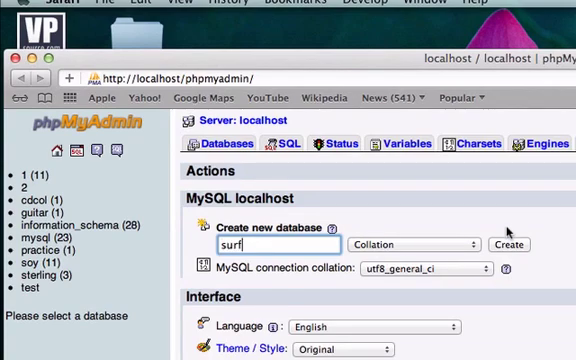
pyautogui.click(509, 244)
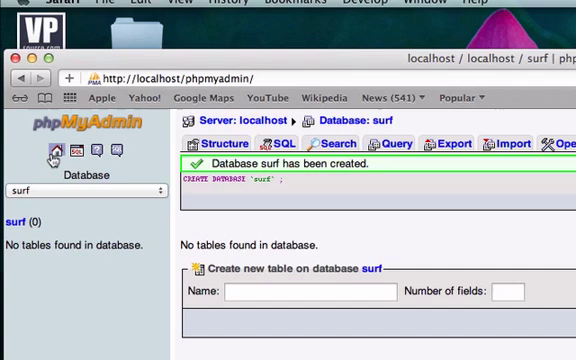
pyautogui.moveTo(52, 155)
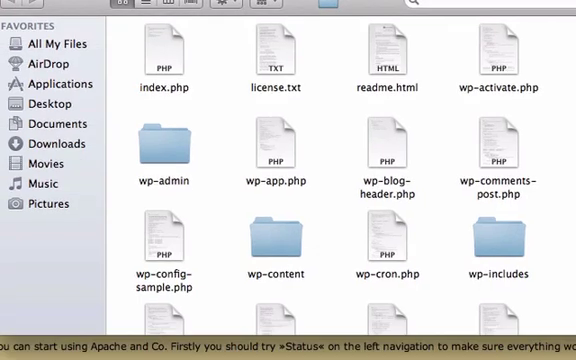
# Step: Open wp-config-sample.php in TextMate, accepting the downloaded-file security warning
pyautogui.scroll(-3)
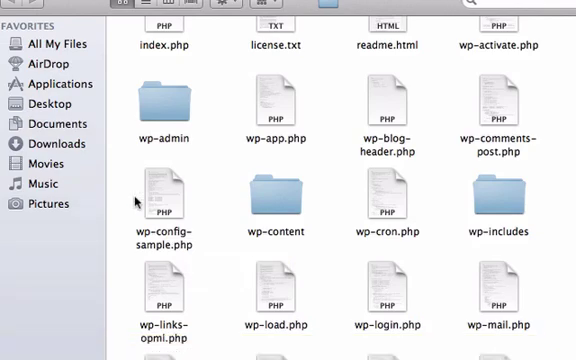
pyautogui.rightClick(168, 200)
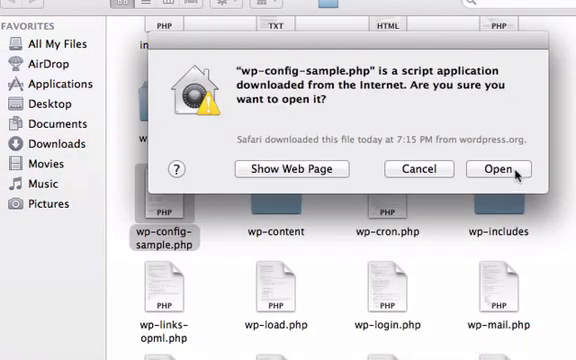
pyautogui.click(499, 168)
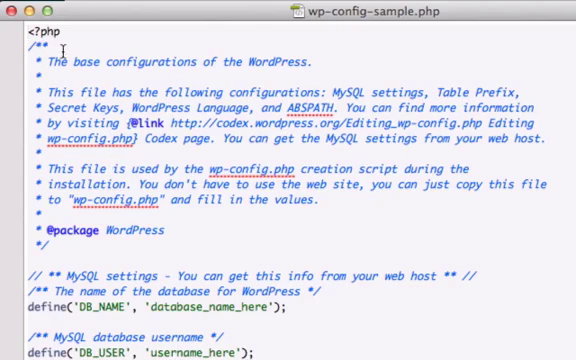
# Step: Set the database name to 'surf' and the username to 'root' in the config
pyautogui.scroll(-3)
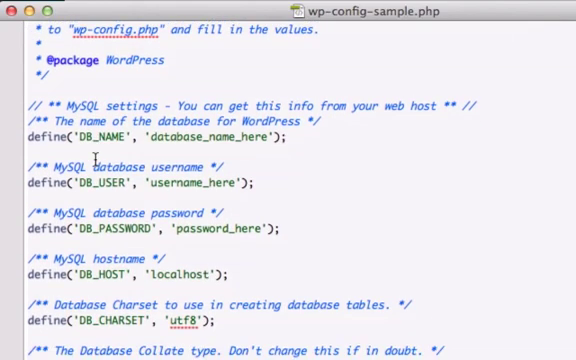
pyautogui.scroll(-3)
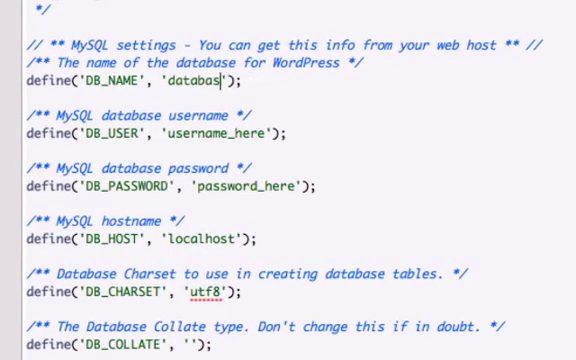
pyautogui.write('surf')
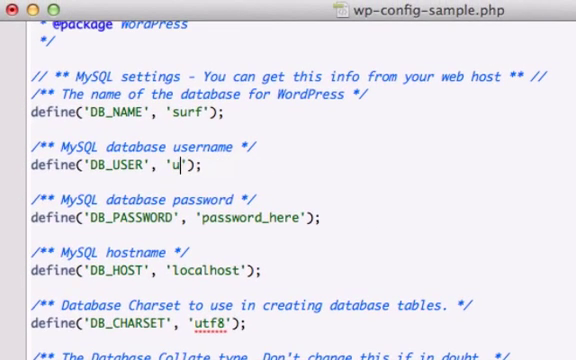
pyautogui.write('roo')
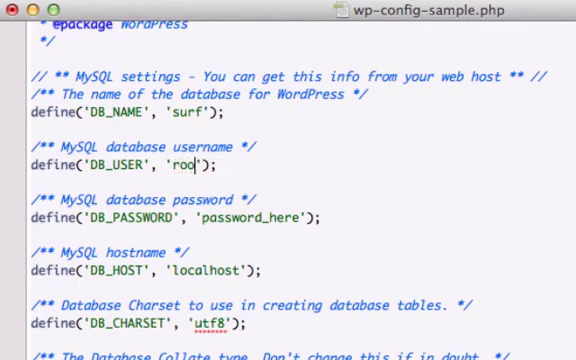
pyautogui.write('t')
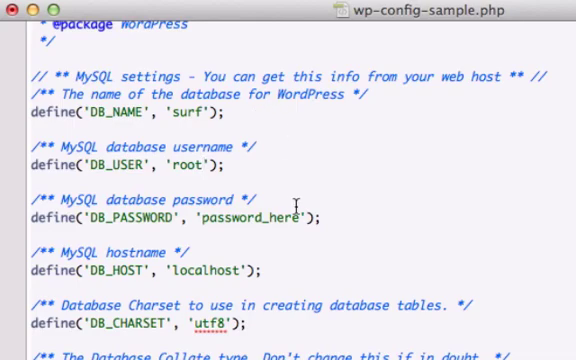
pyautogui.moveTo(189, 162)
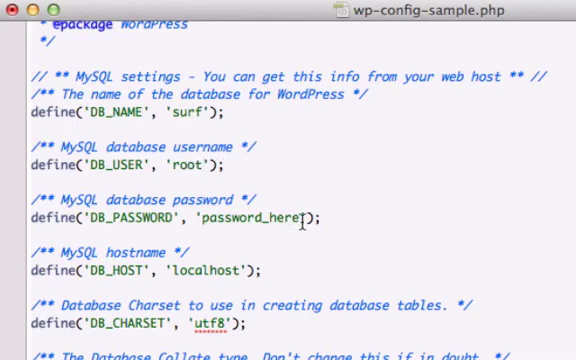
# Step: Save the file as wp-config.php inside the wordpress folder
pyautogui.press('Backspace')
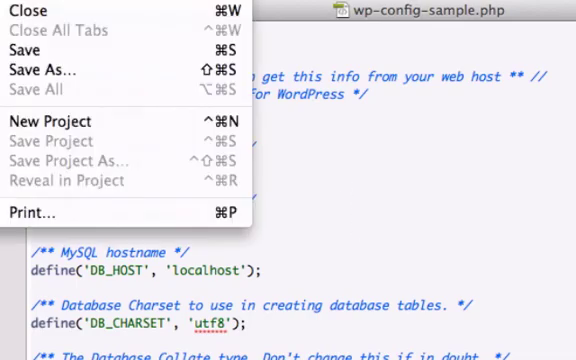
pyautogui.click(58, 70)
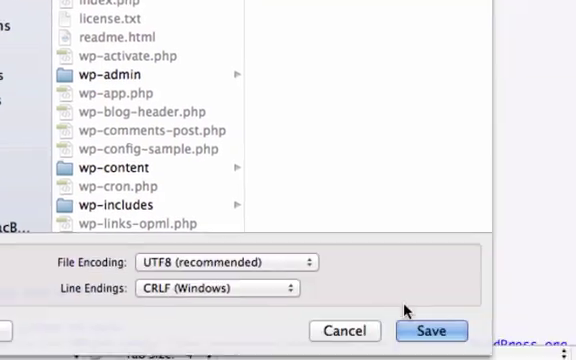
pyautogui.click(431, 331)
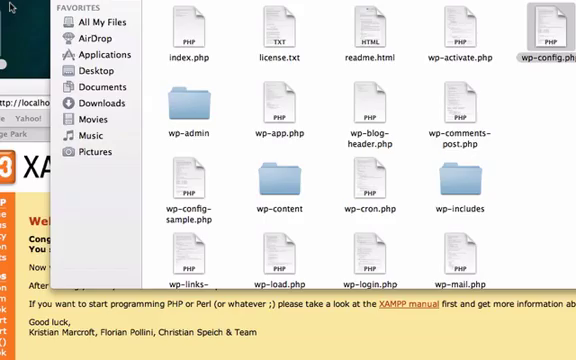
# Step: Move villagepark into Applications > XAMPP > htdocs, authorizing with the admin password
pyautogui.scroll(-3)
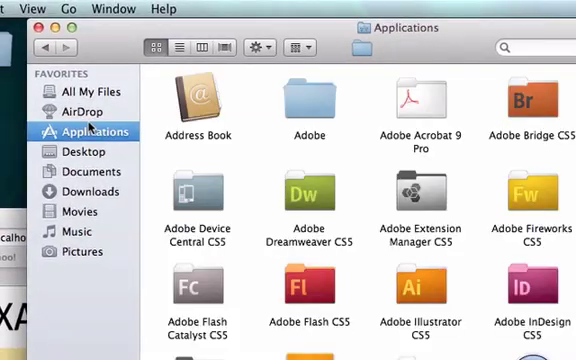
pyautogui.scroll(-3)
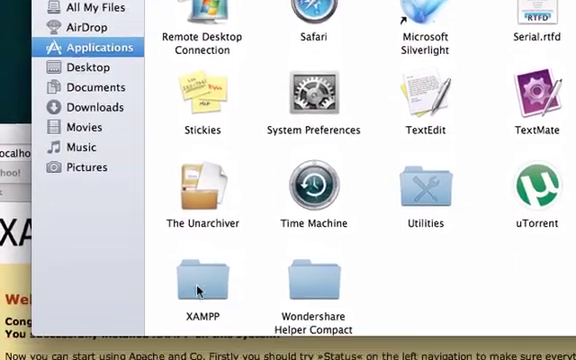
pyautogui.doubleClick(204, 283)
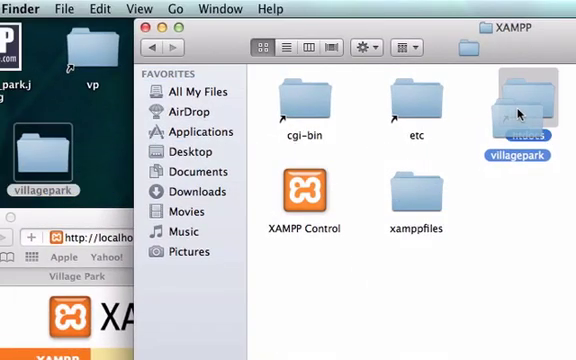
pyautogui.doubleClick(518, 110)
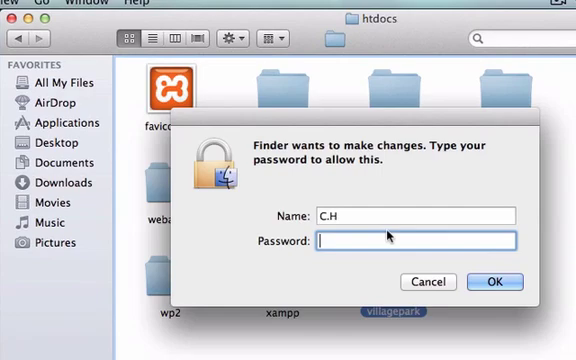
pyautogui.write('••••')
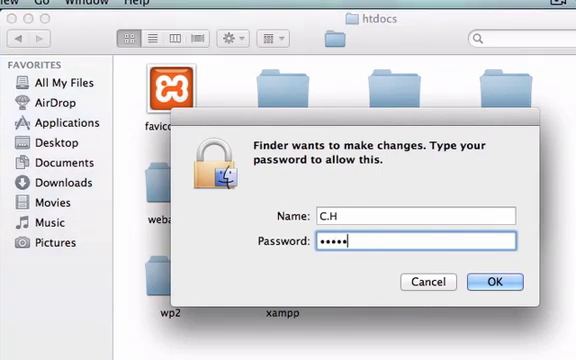
pyautogui.click(493, 281)
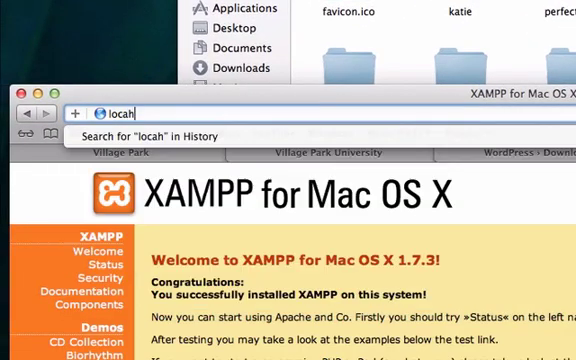
# Step: Open localhost/villagepark and enter site title 'villagepark' and username 'billy'
pyautogui.write('localhost/')
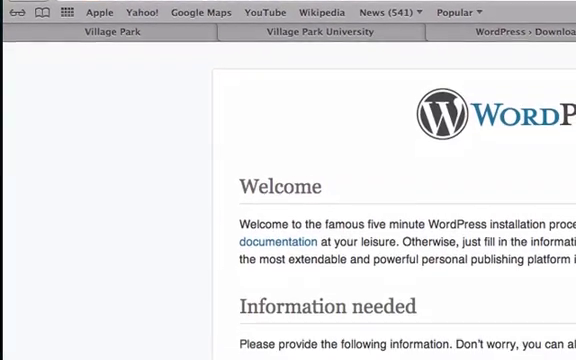
pyautogui.scroll(-3)
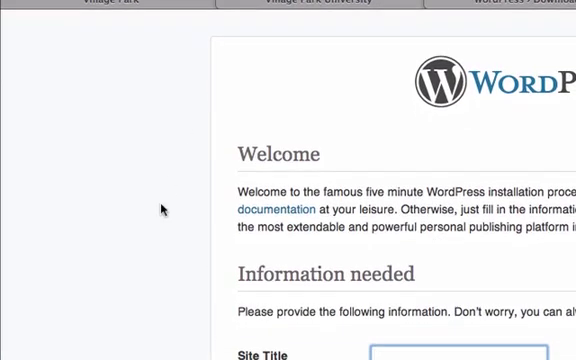
pyautogui.write('vi')
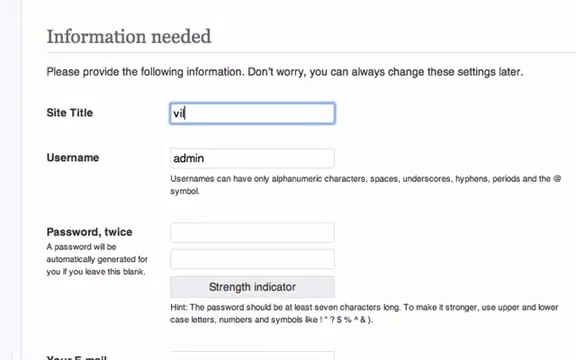
pyautogui.write('lagepark')
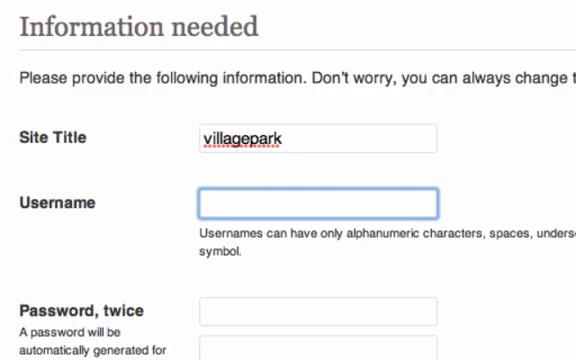
pyautogui.write('billy')
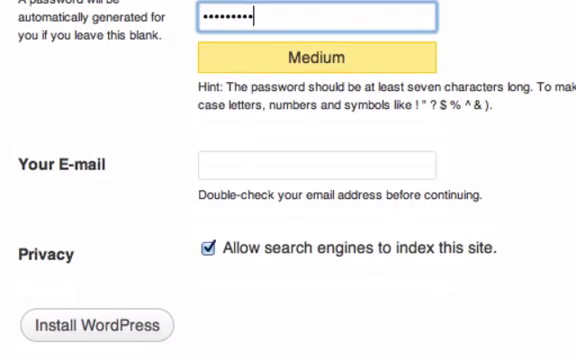
pyautogui.click(318, 170)
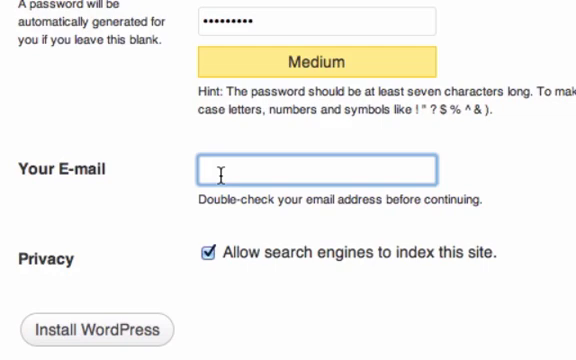
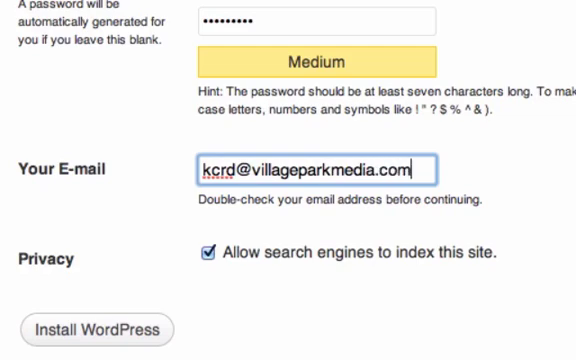
pyautogui.moveTo(392, 270)
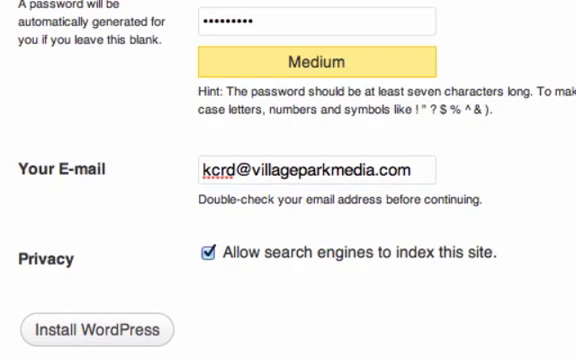
pyautogui.click(96, 329)
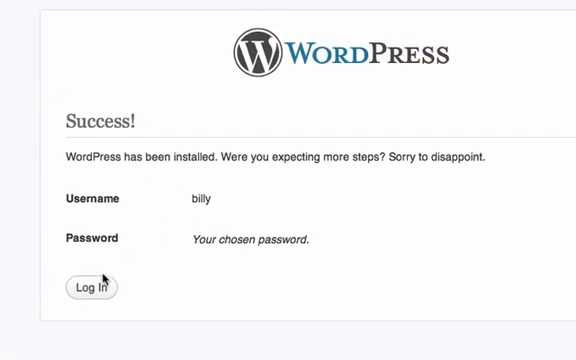
# Step: Log in as billy, retyping the password after the first attempt is rejected
pyautogui.click(91, 287)
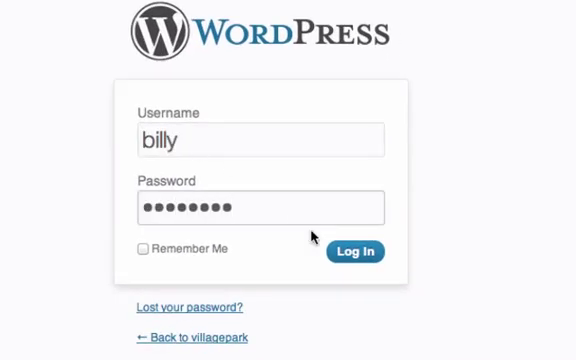
pyautogui.click(355, 251)
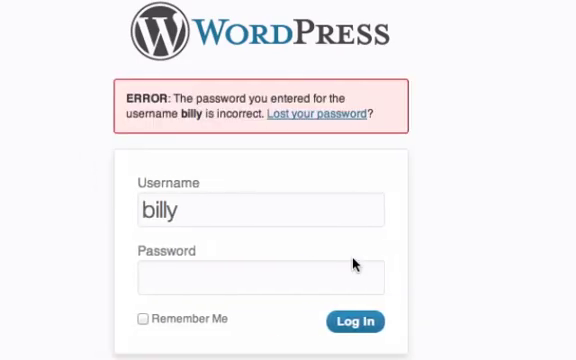
pyautogui.write('password')
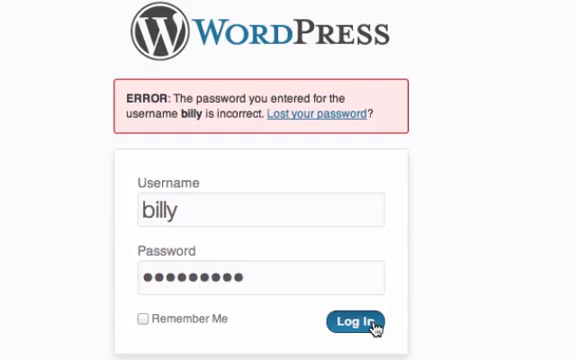
pyautogui.click(352, 322)
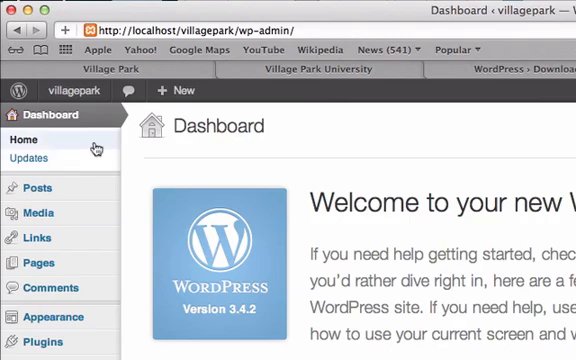
# Step: Open the villagepark front page from the admin toolbar and scroll down
pyautogui.click(76, 90)
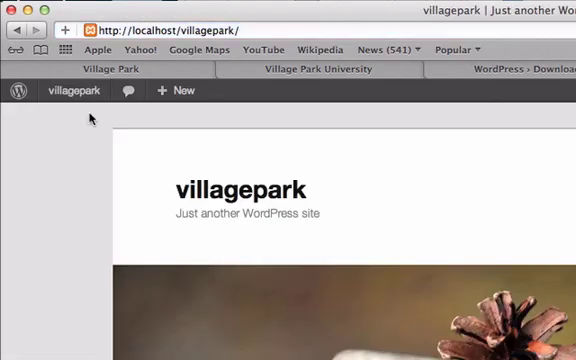
pyautogui.scroll(-3)
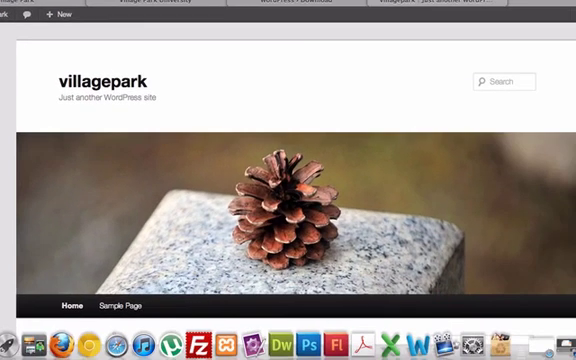